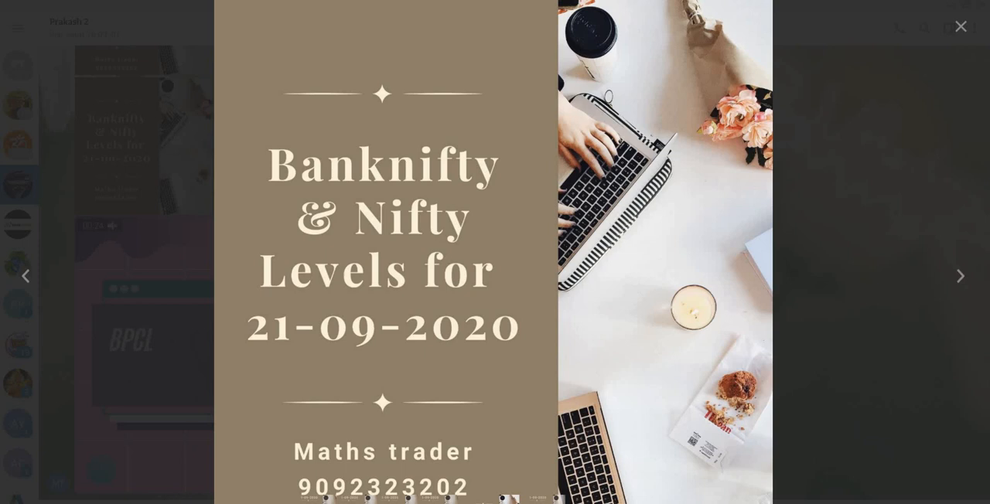
Reveal the Nifty buy, sell, target and stop levels for 21-09-2020 in the viewer.
click(959, 275)
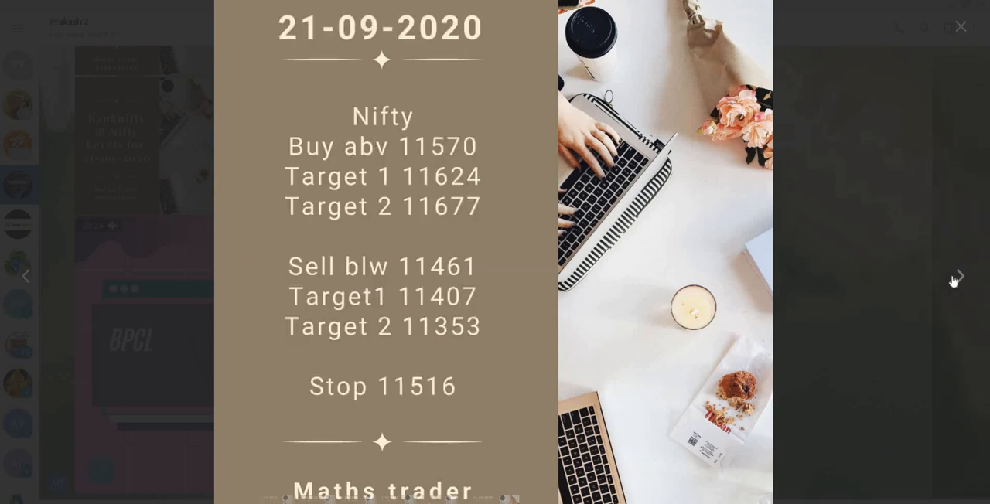